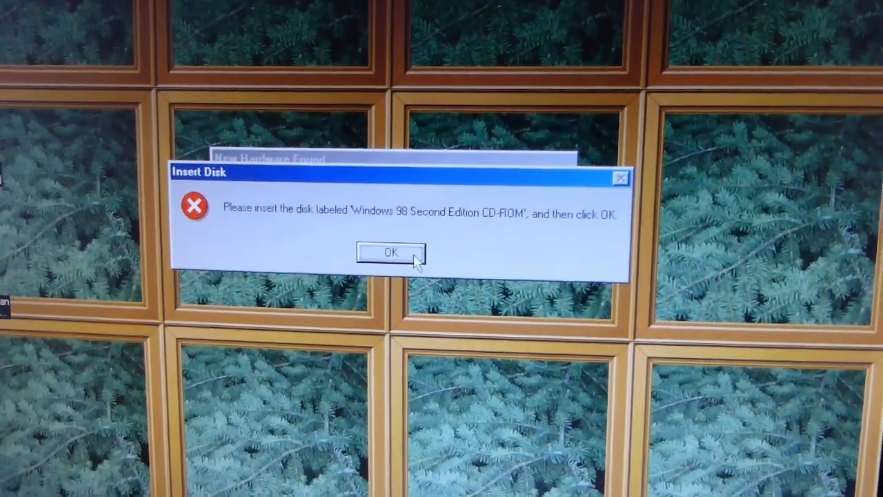
# Step: Confirm the Windows 98 Second Edition CD-ROM is inserted so driver setup continues
pyautogui.click(389, 253)
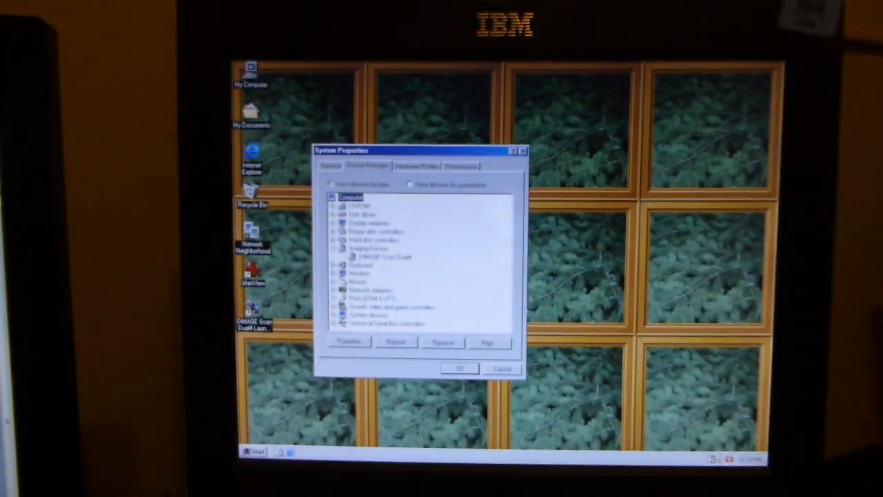
# Step: Close System Properties after verifying DiMAGE Scan Dual II under Imaging Device
pyautogui.click(504, 368)
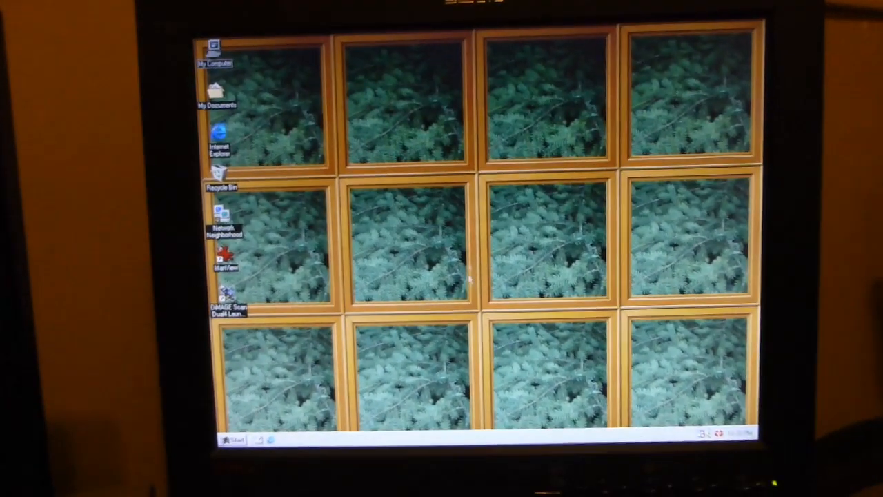